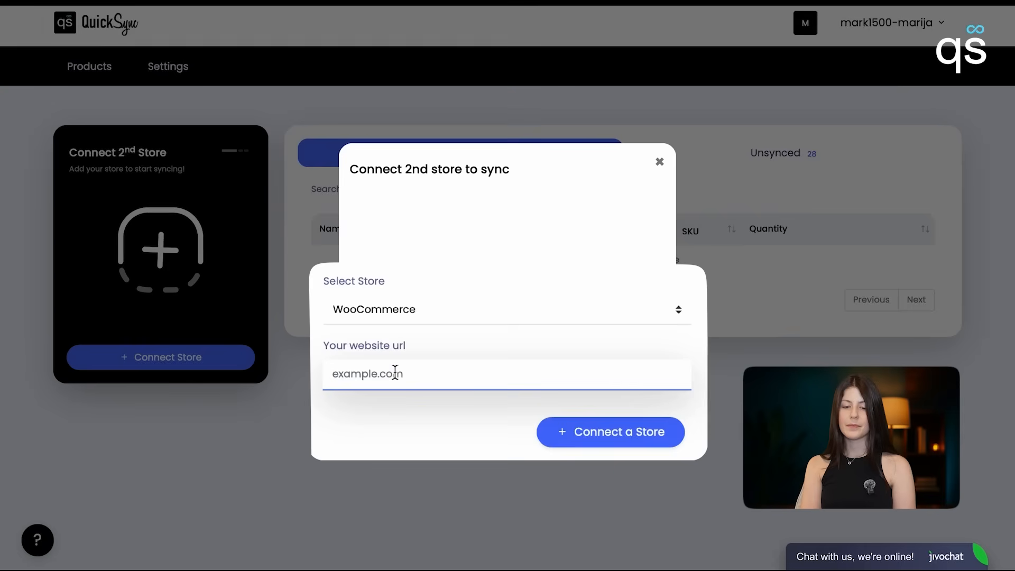
Connect the second WooCommerce store so the Choose Syncing options appear.
click(610, 432)
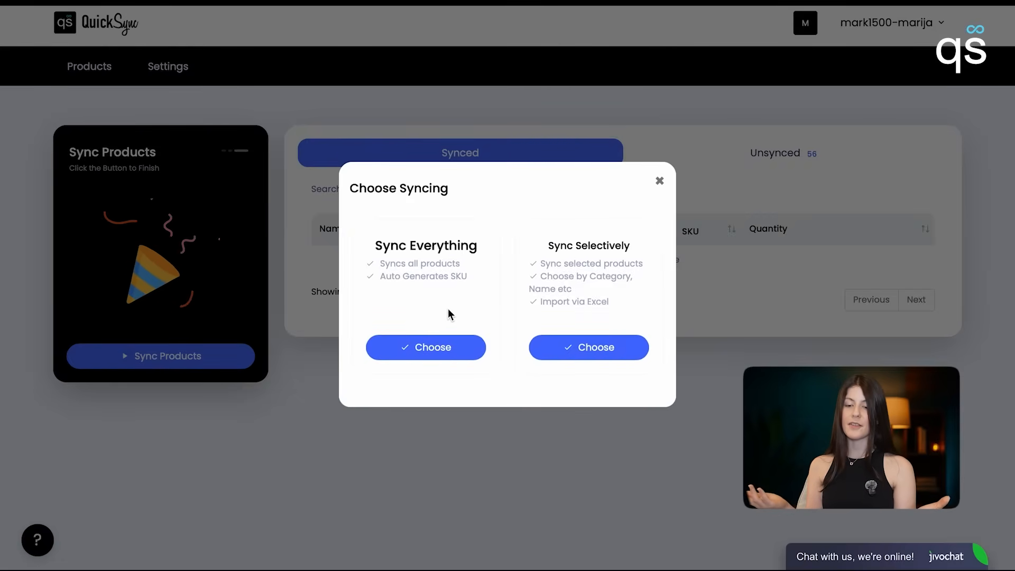